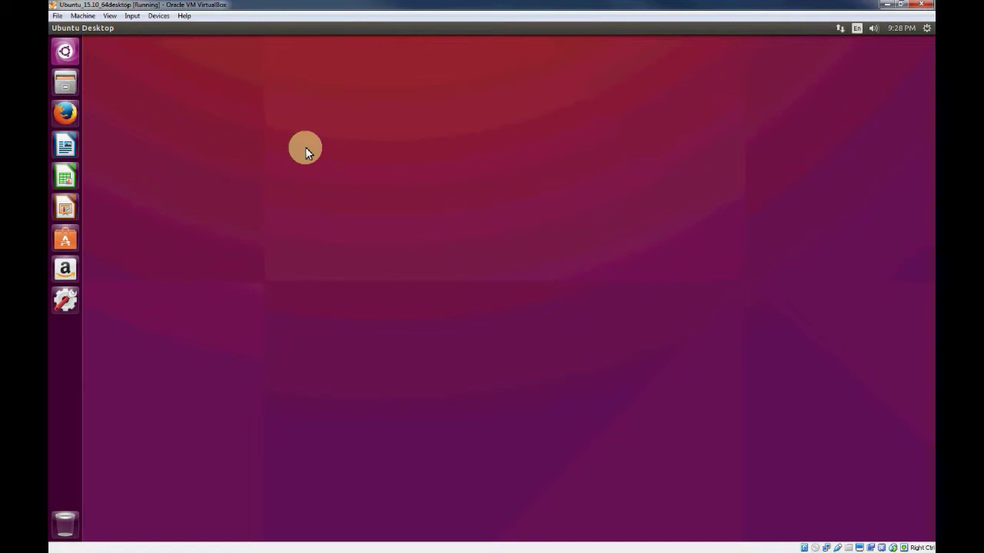
mouse_move(313, 157)
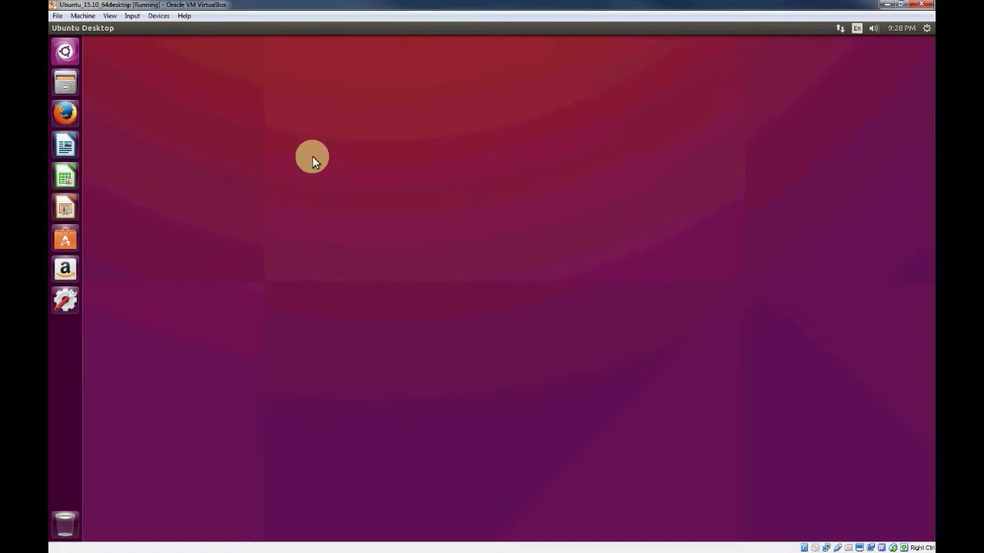
Open a GNOME Terminal window from the desktop launcher
click(64, 331)
text(pwd)
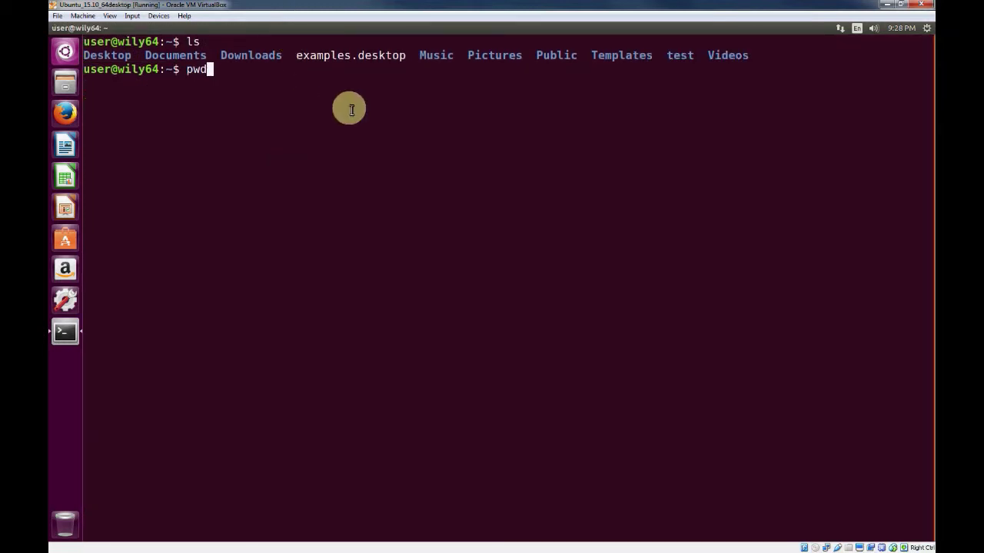
Run pwd, make and list the ctest folder, cd into it, and type gedit&
key(Return)
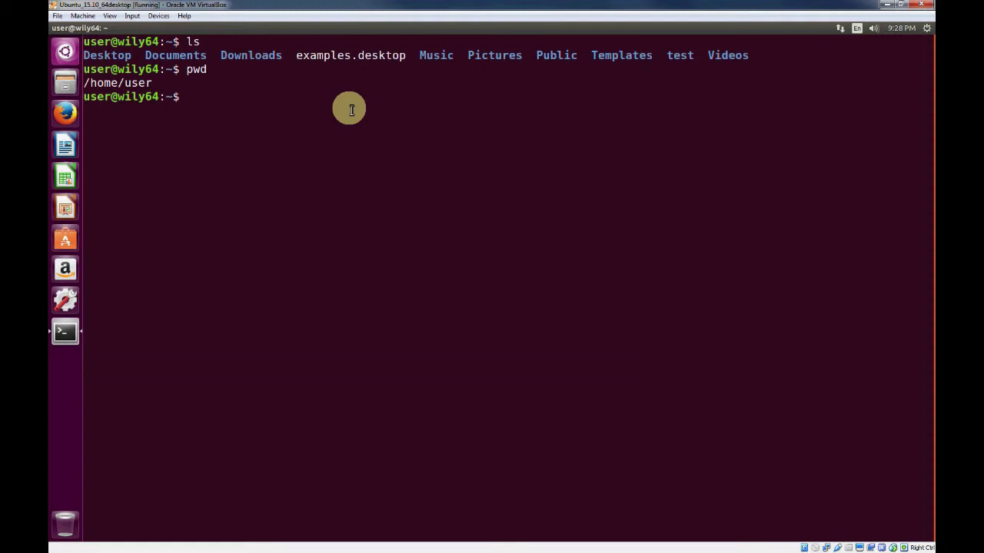
text(c)
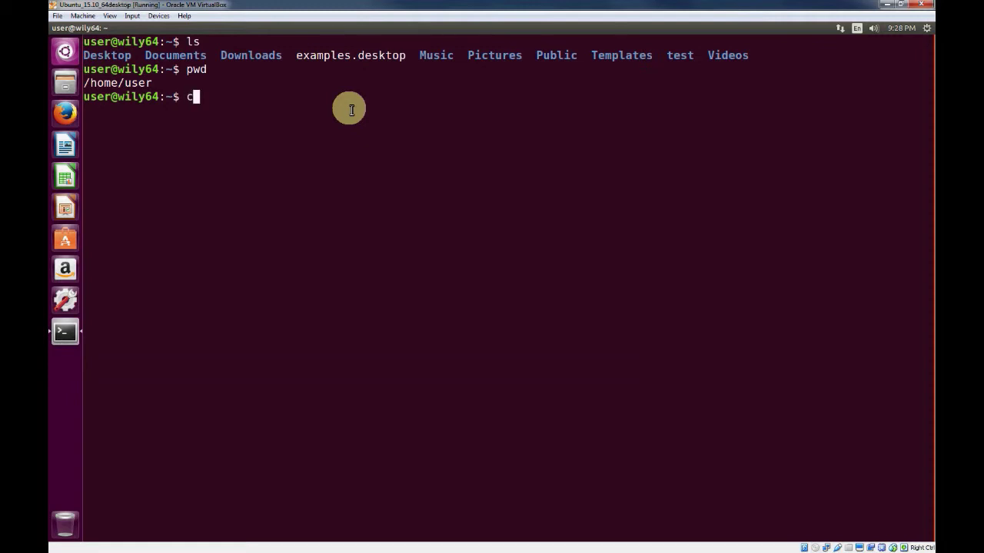
key(BackSpace)
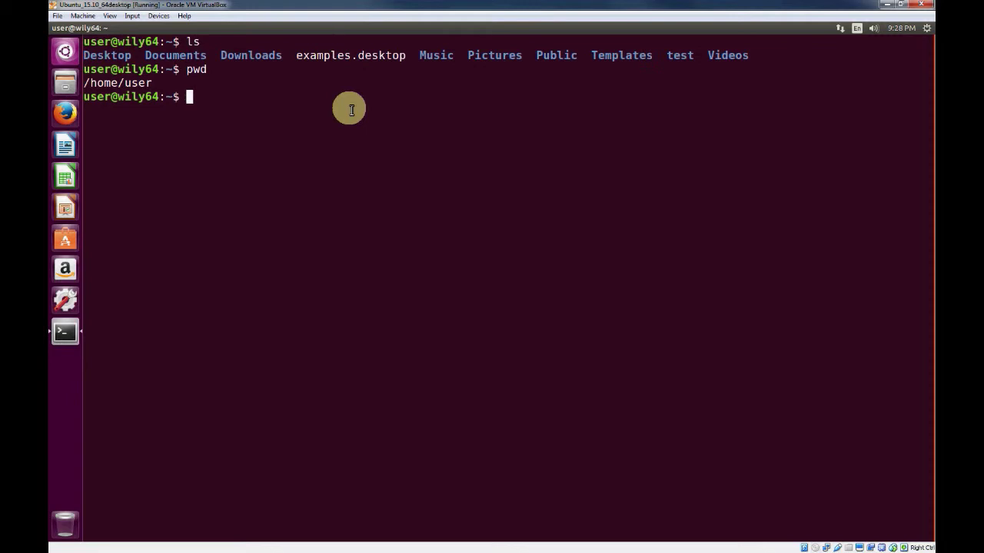
text(mkdir ctest)
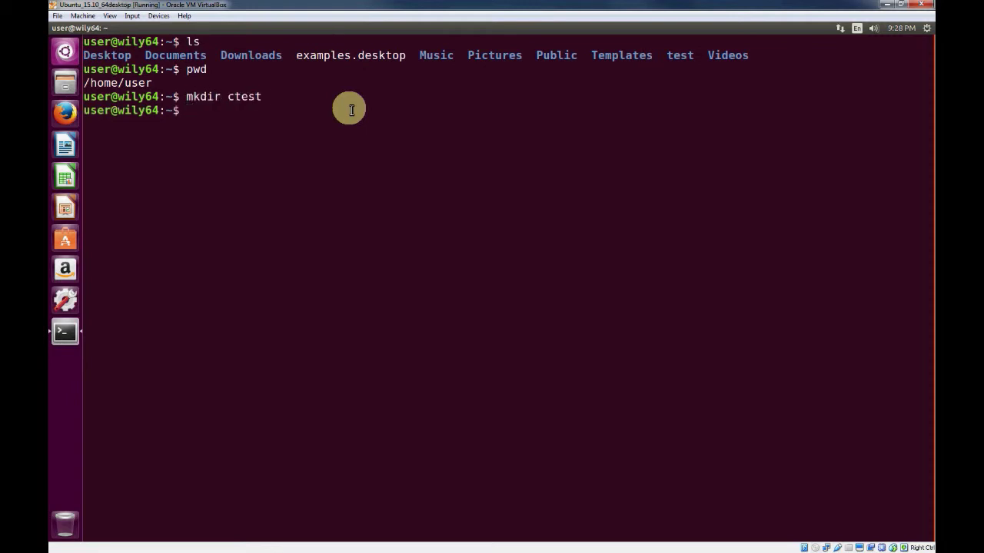
text(ls)
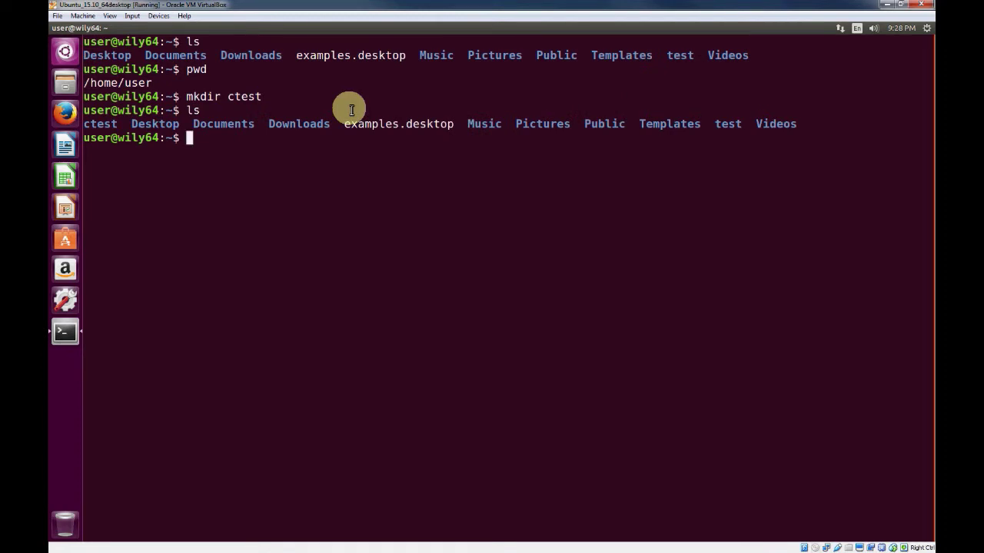
text(cd ctest)
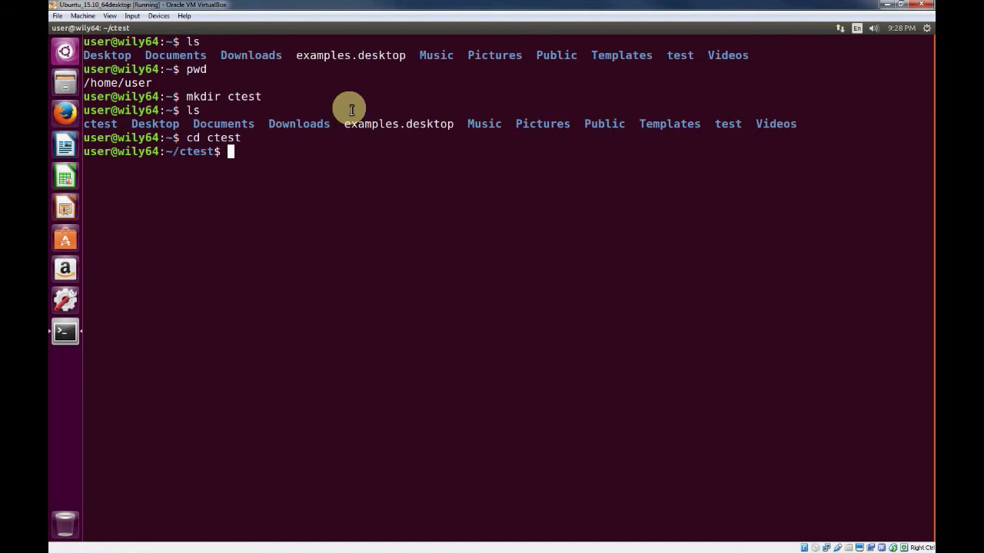
text(gedit&)
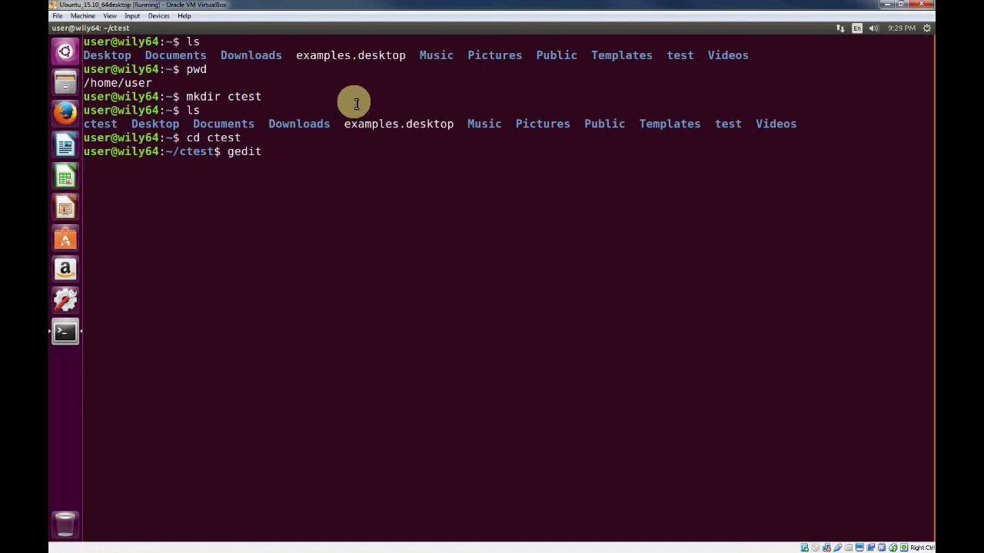
Launch gedit and type #include <stdio.h> as the document's first line
key(Return)
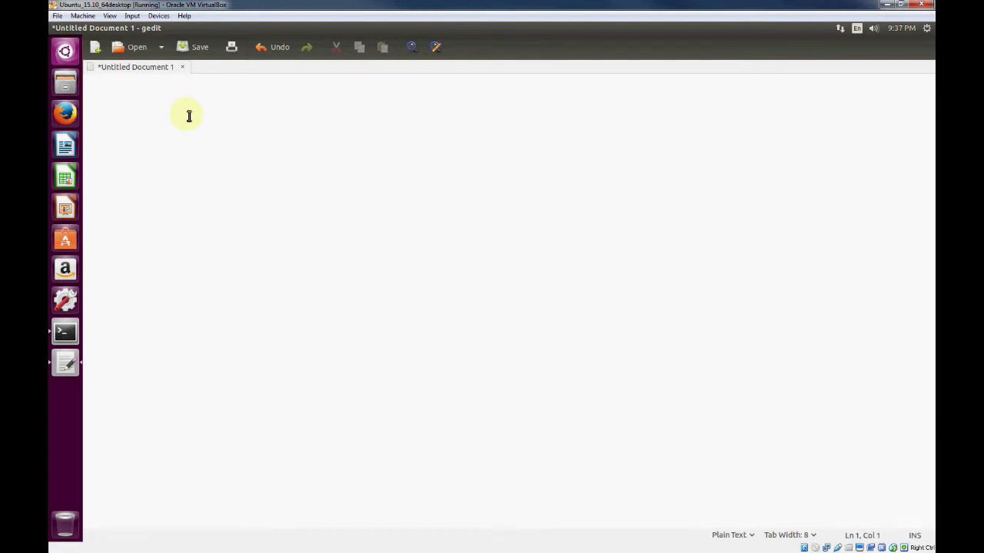
text(#)
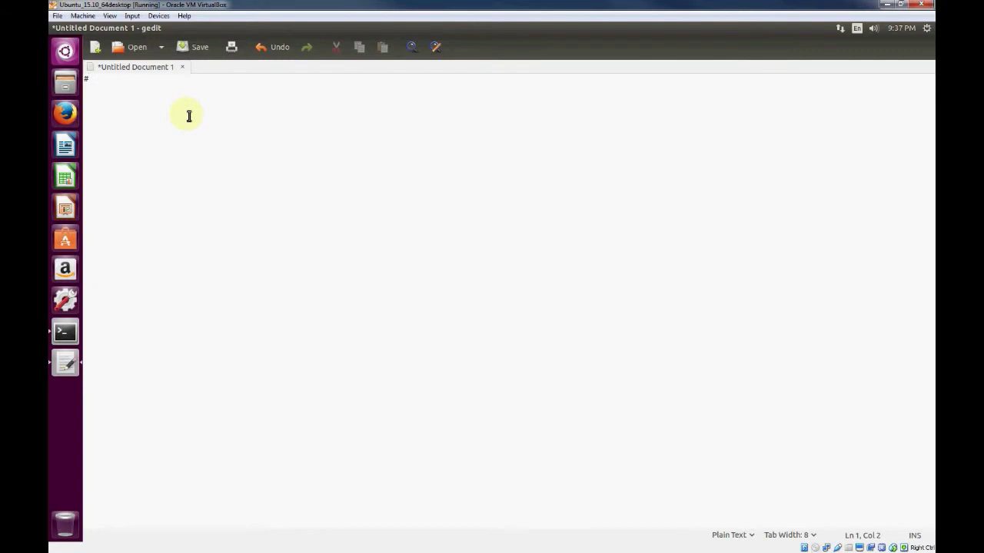
text(!)
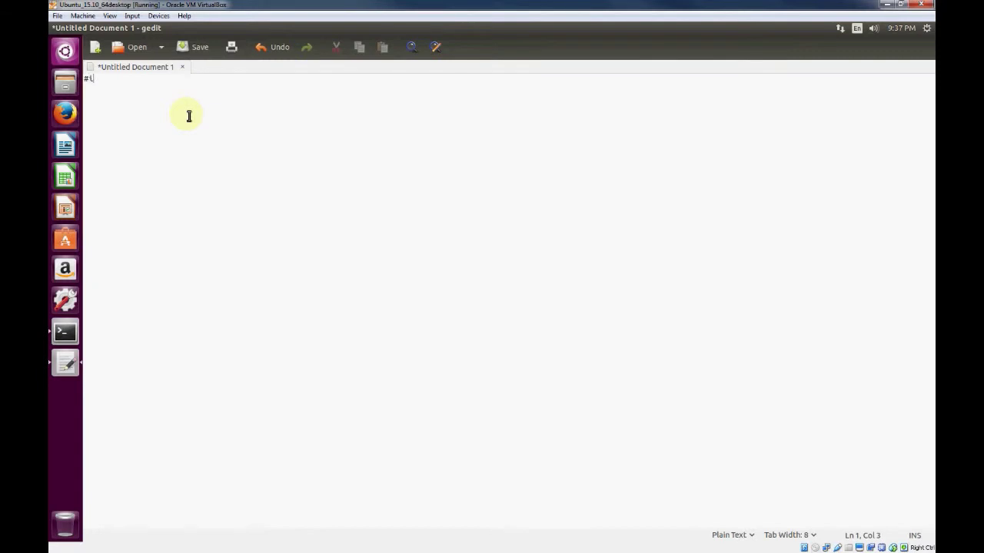
text(nclude)
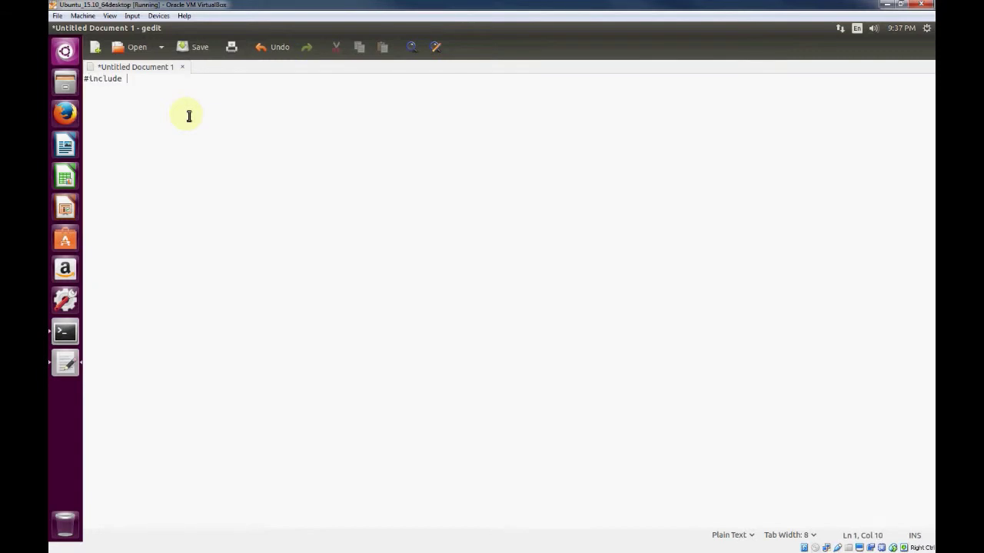
text(<stdio.h>)
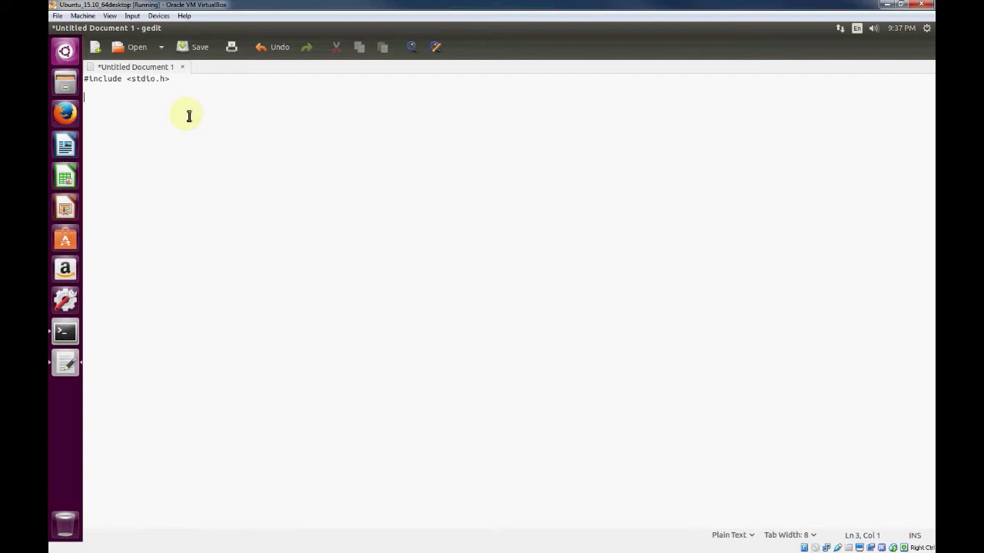
Type the int main function skeleton containing return 0;
text(int)
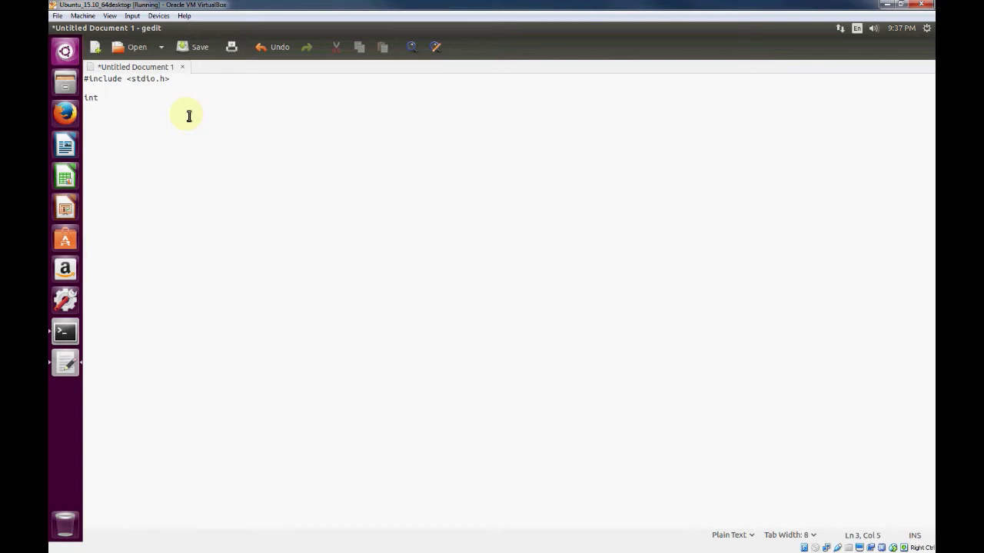
text(" ")
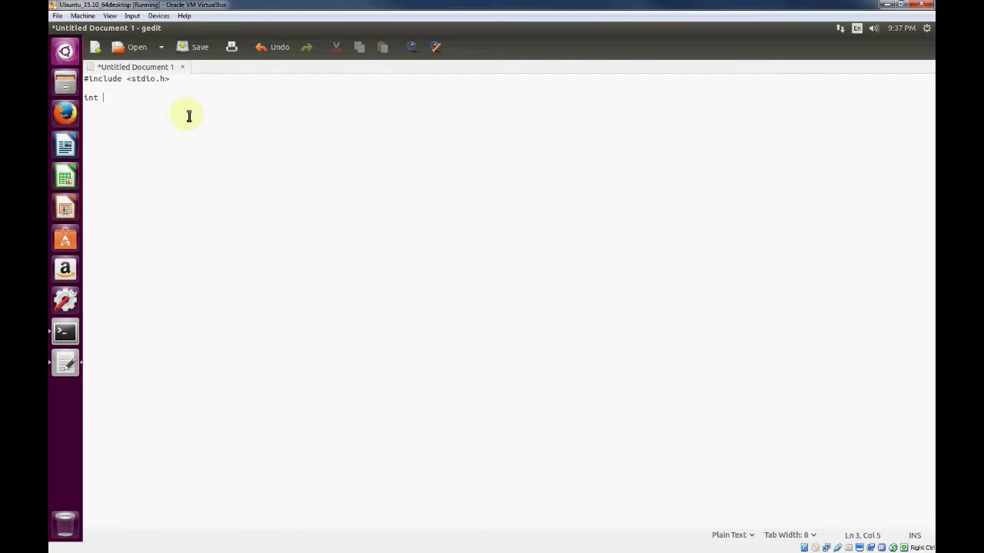
text(main(){)
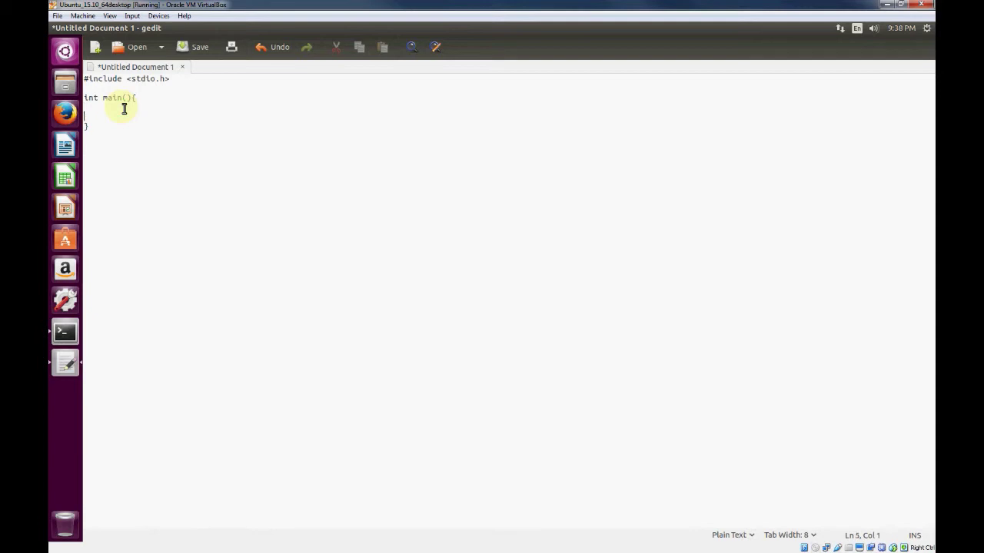
text(r)
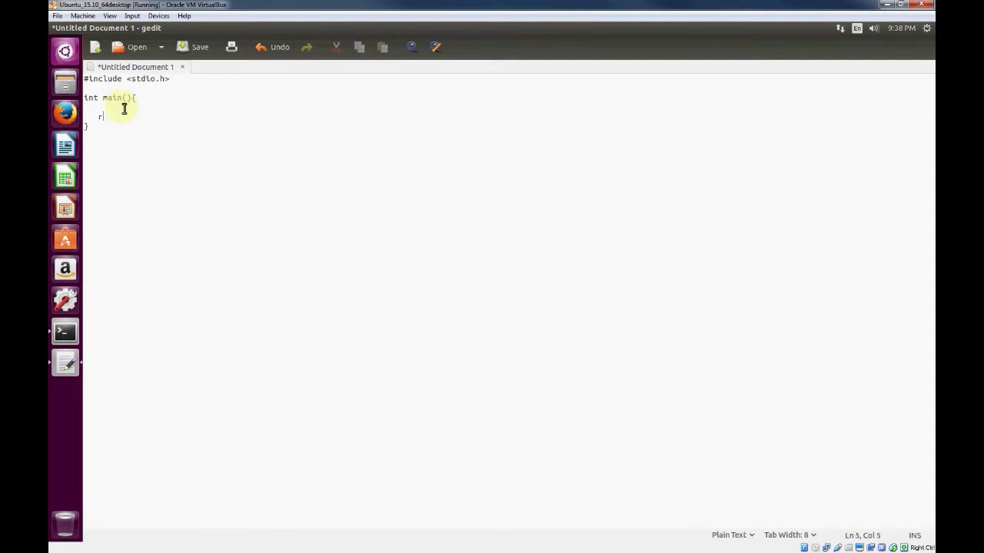
text(eturn 0;)
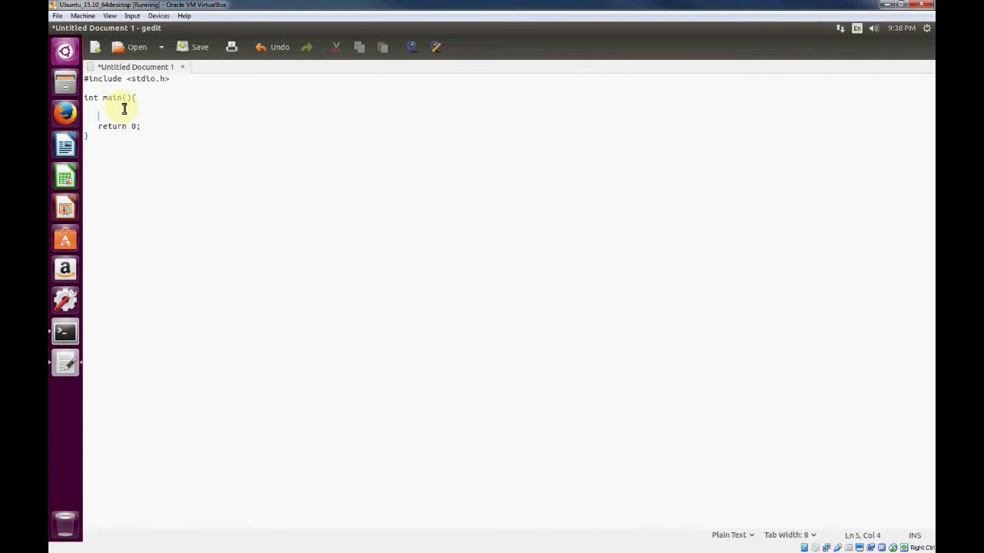
Add printf("Hello World\n"); inside main above return 0;
text(printf(")
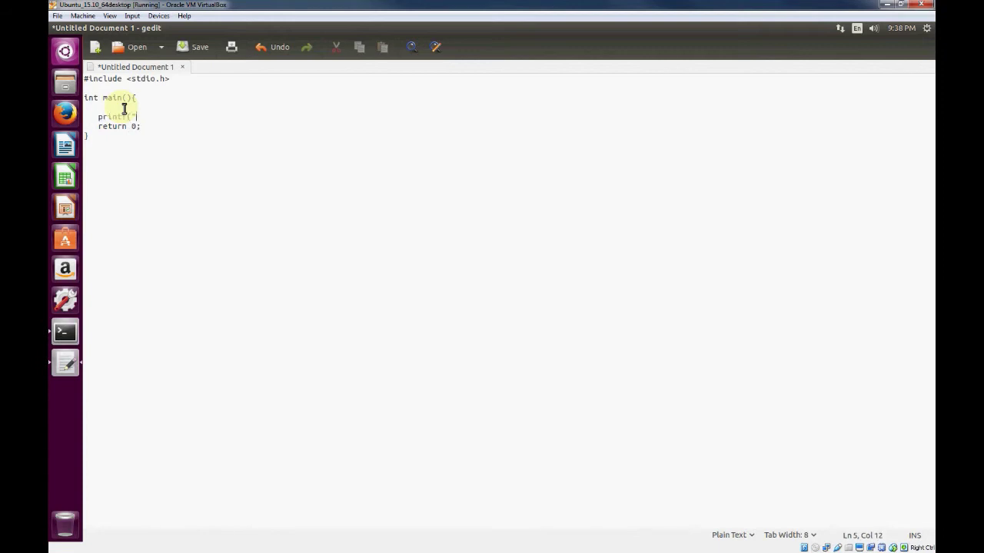
text(Hello Worl)
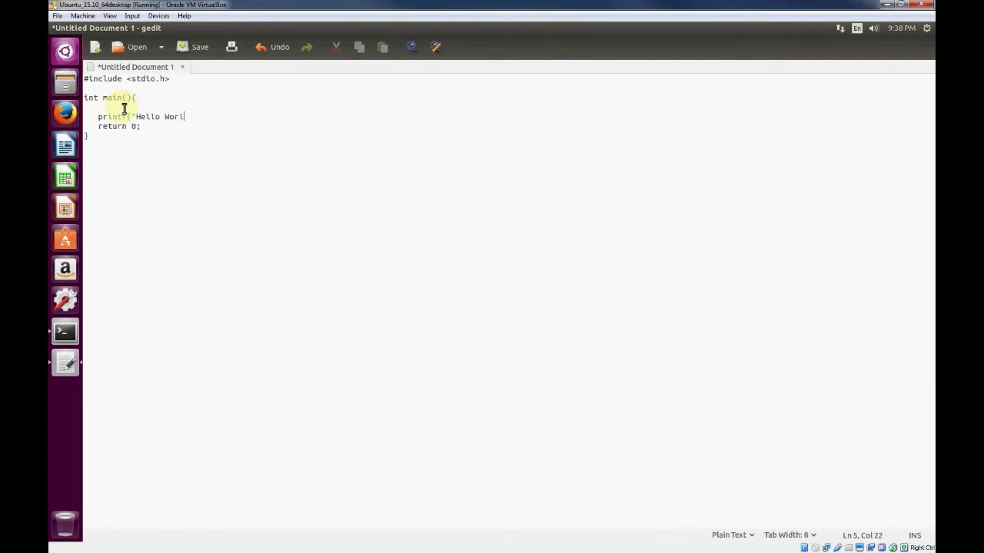
text(d\n");)
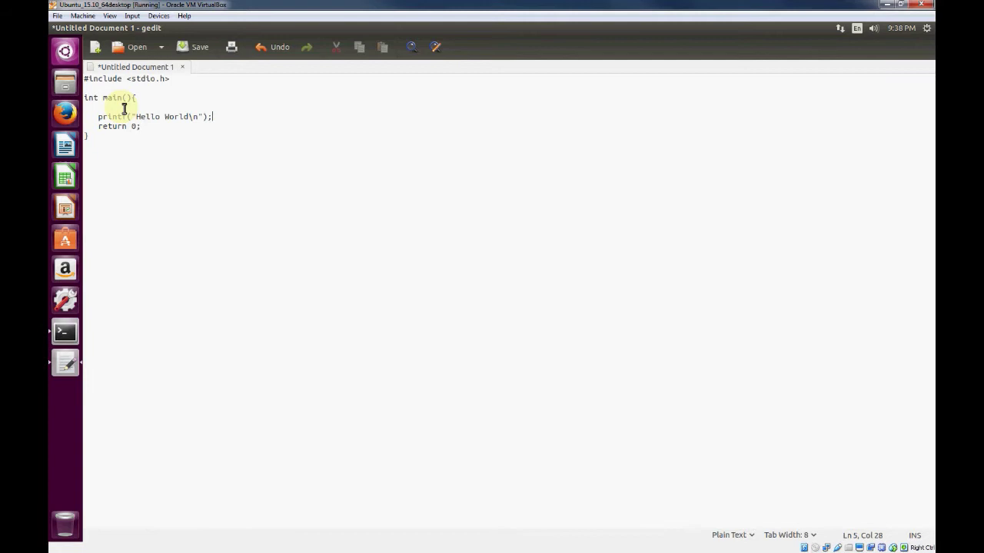
click(200, 47)
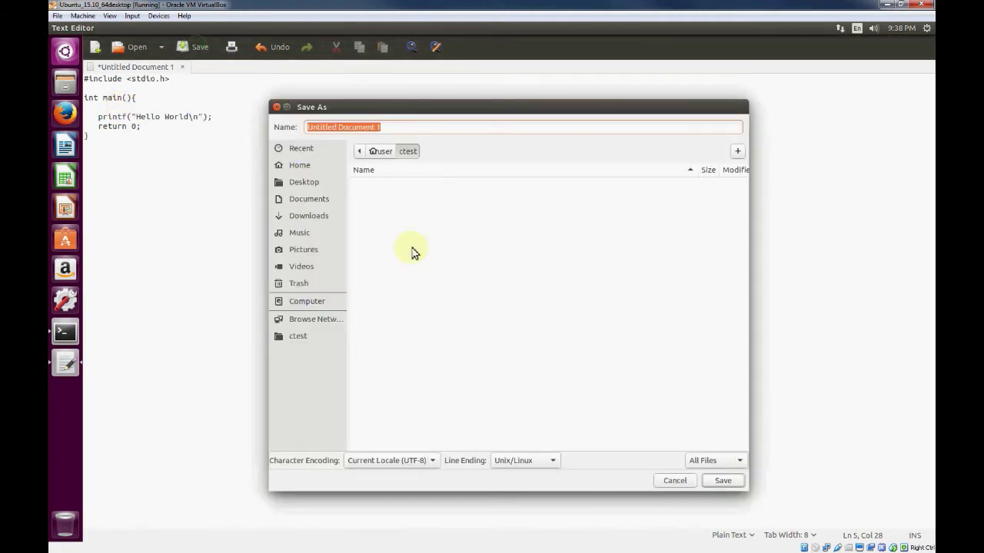
Enter hello.c as the file name in ctest and confirm the save
text(hell)
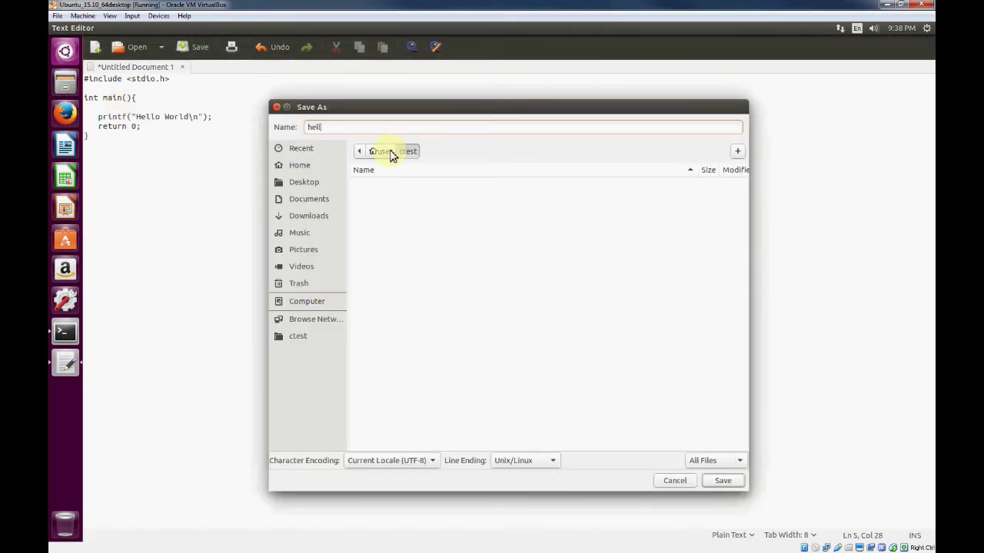
text(o.c)
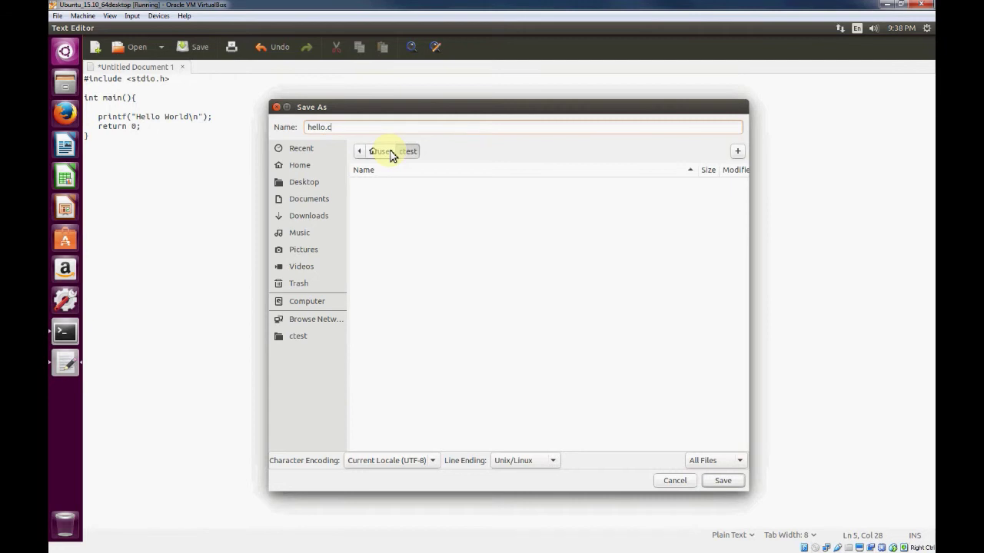
mouse_move(722, 480)
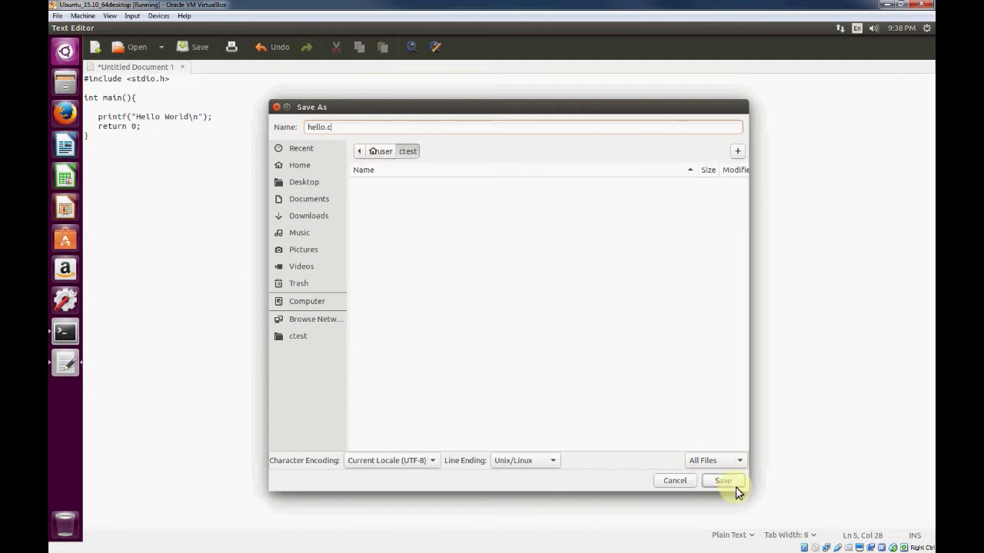
click(721, 481)
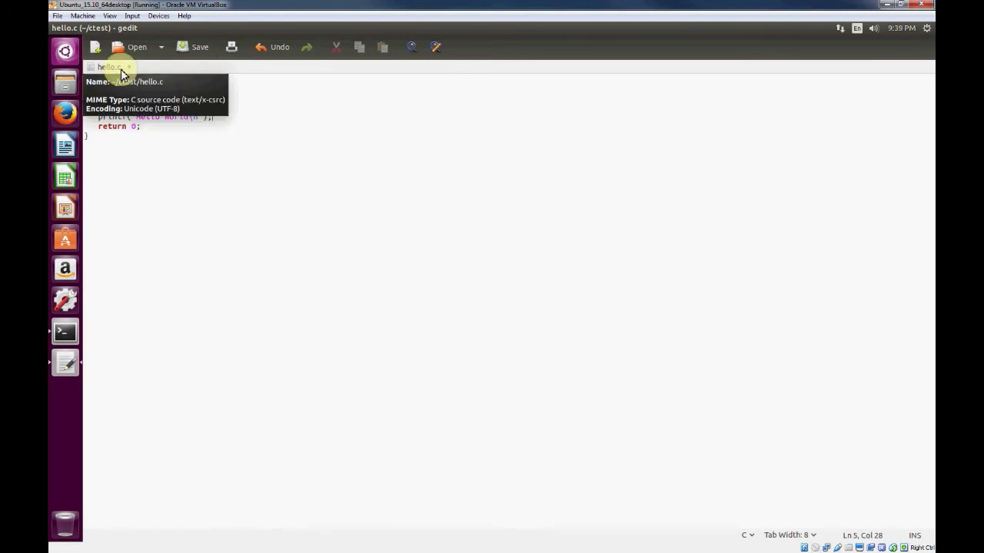
mouse_move(65, 332)
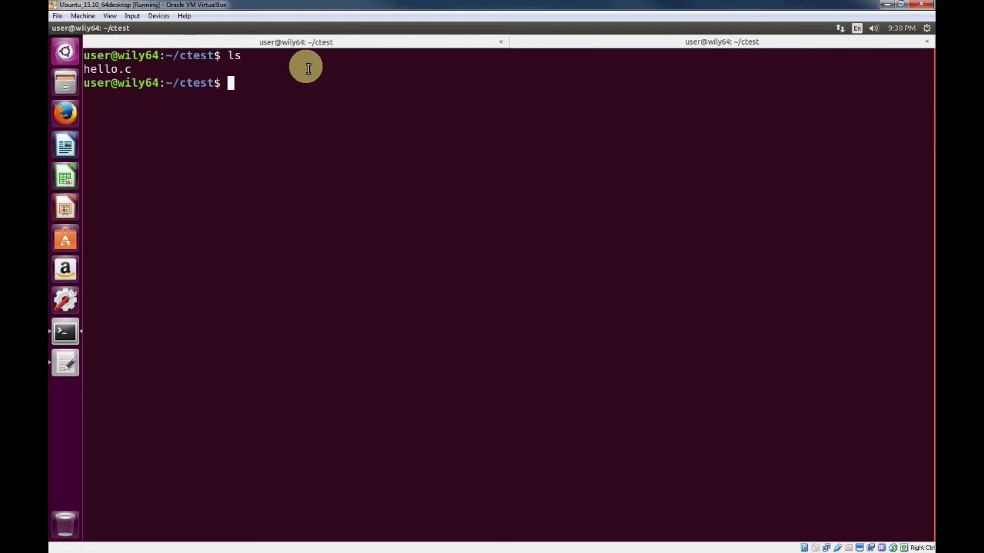
Display hello.c with cat, then compile it with gcc hello.c
text(cat hello.c)
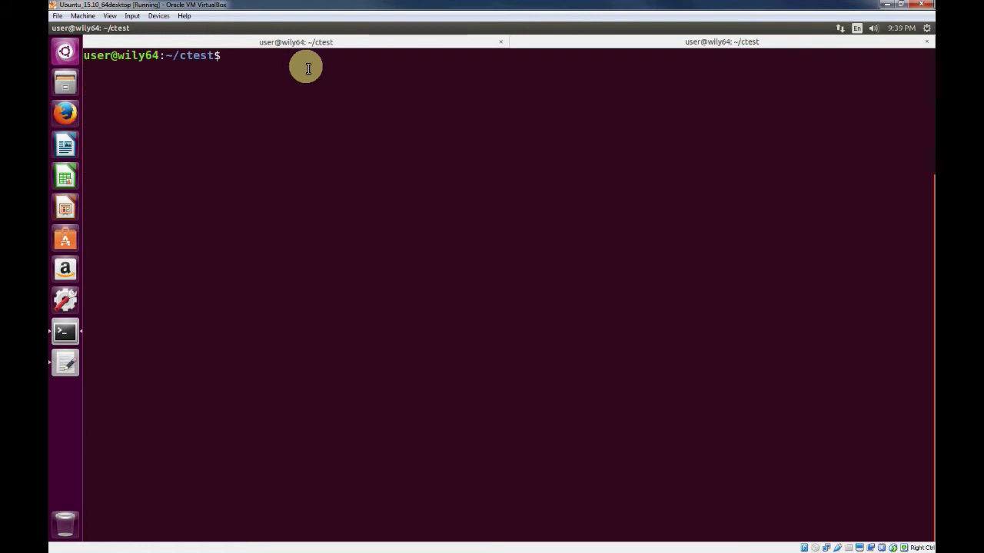
text(gcc hello.c)
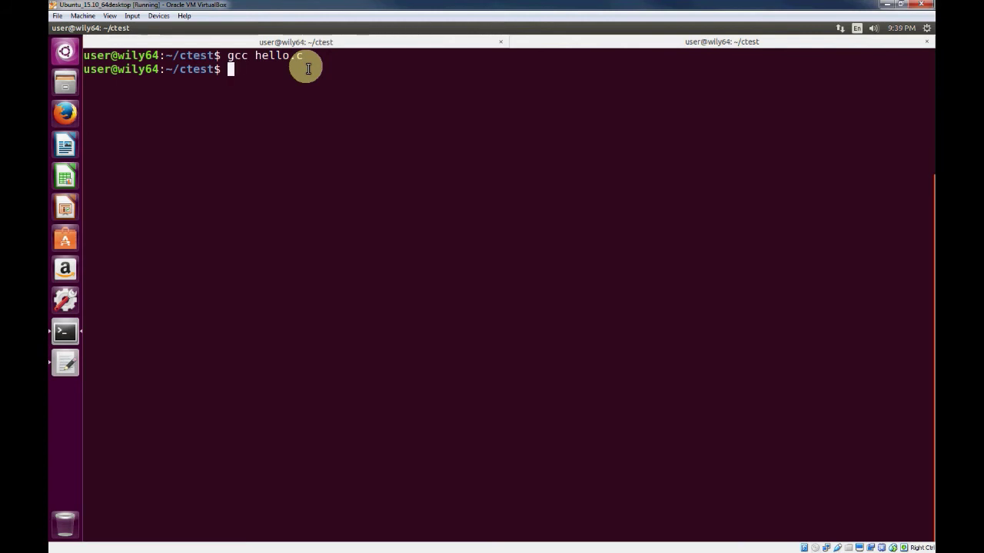
List the folder to find a.out and run ./a.out to print Hello World
text(ls)
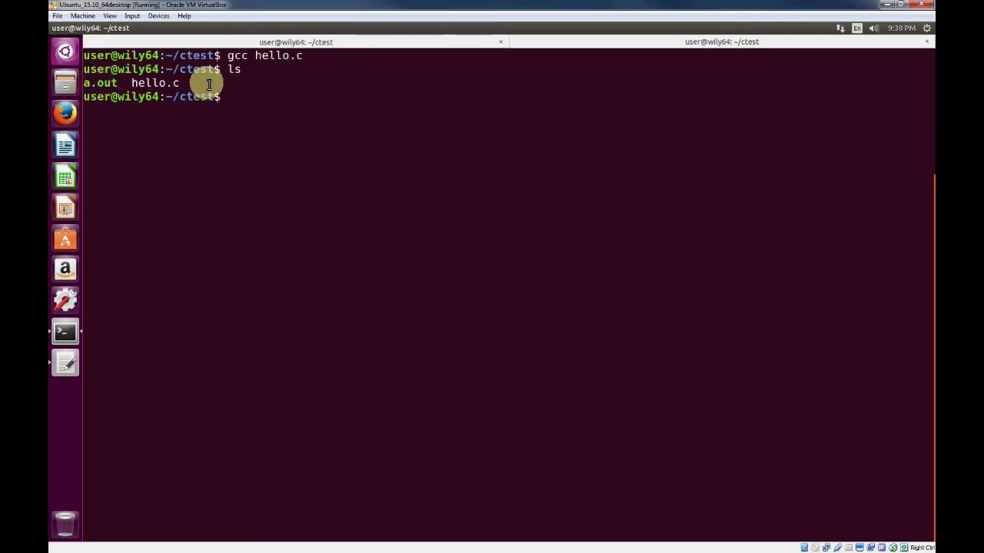
text(./)
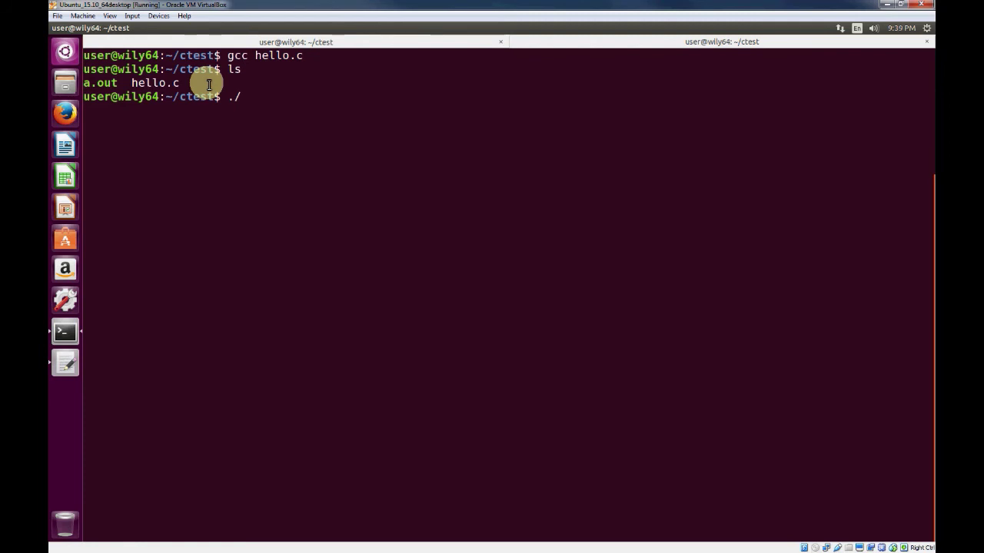
text(a.out)
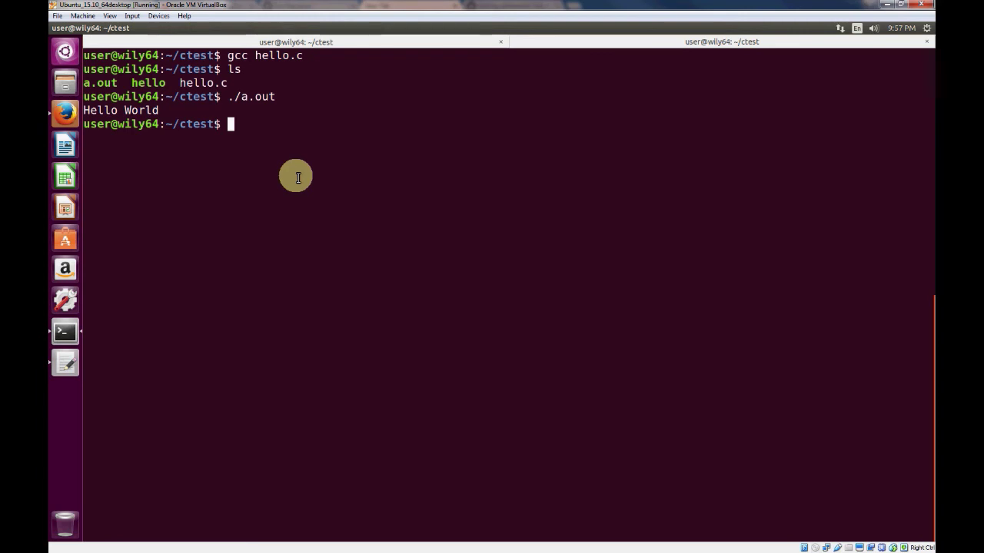
Build an executable named hello with gcc -o hello hello.c and run ./hello
text(gcc -o)
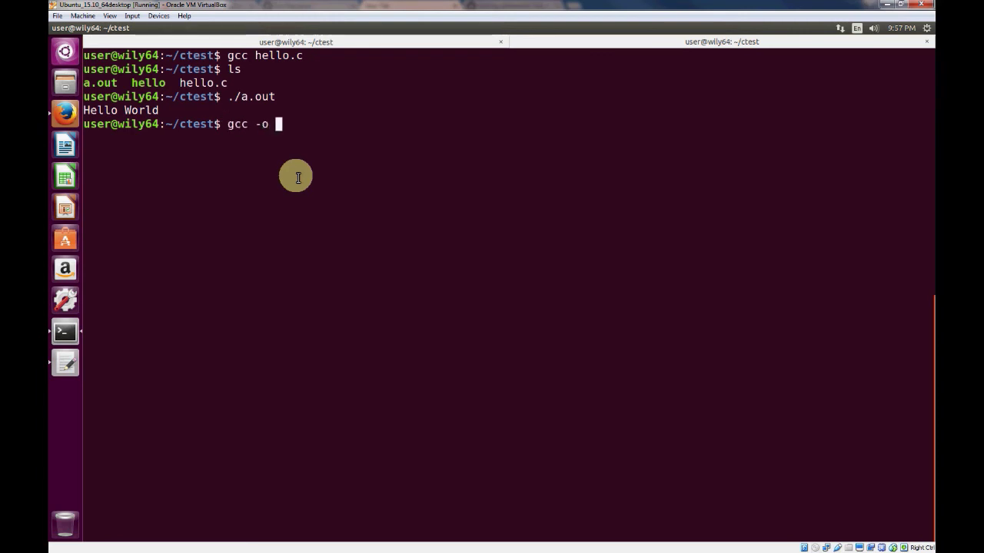
text(hello)
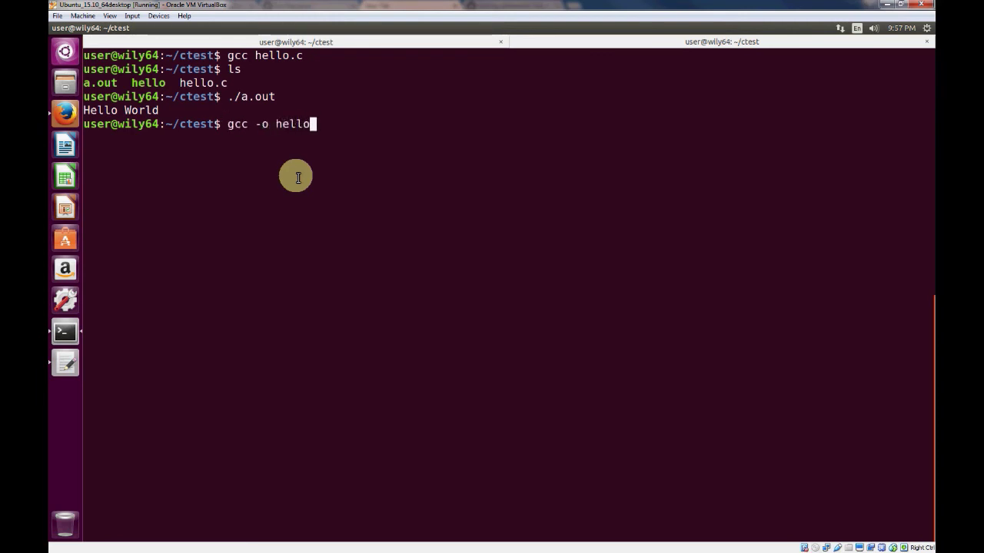
text(hello.c)
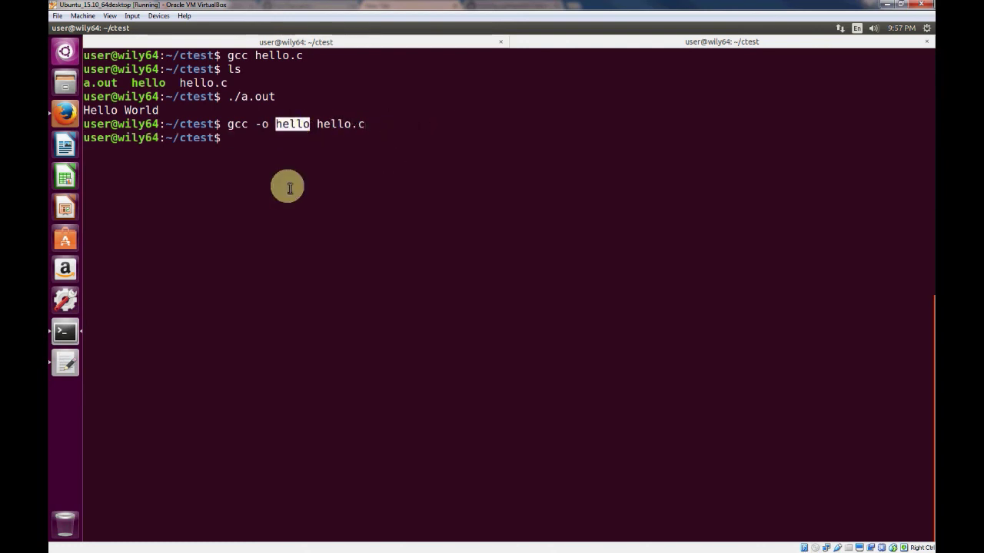
text(./hello)
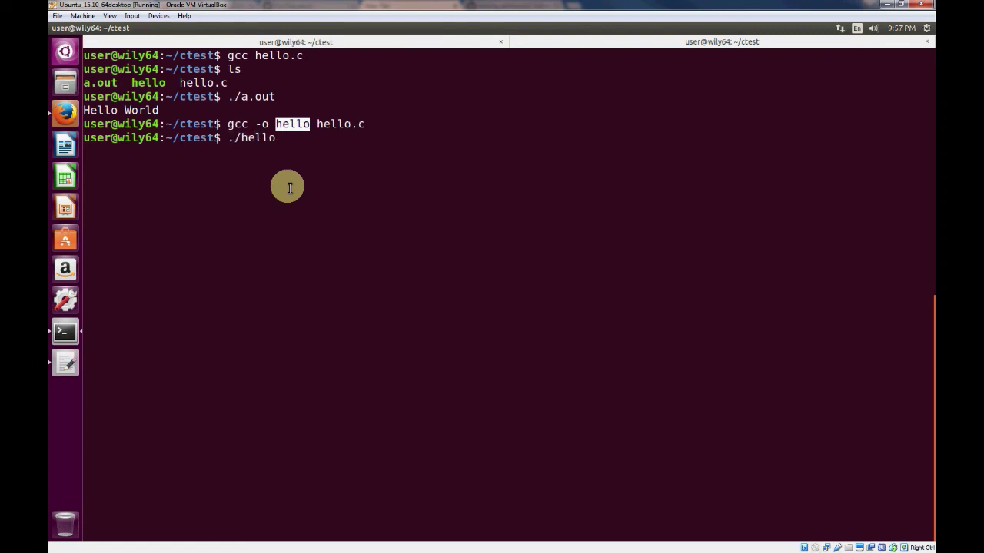
key(Return)
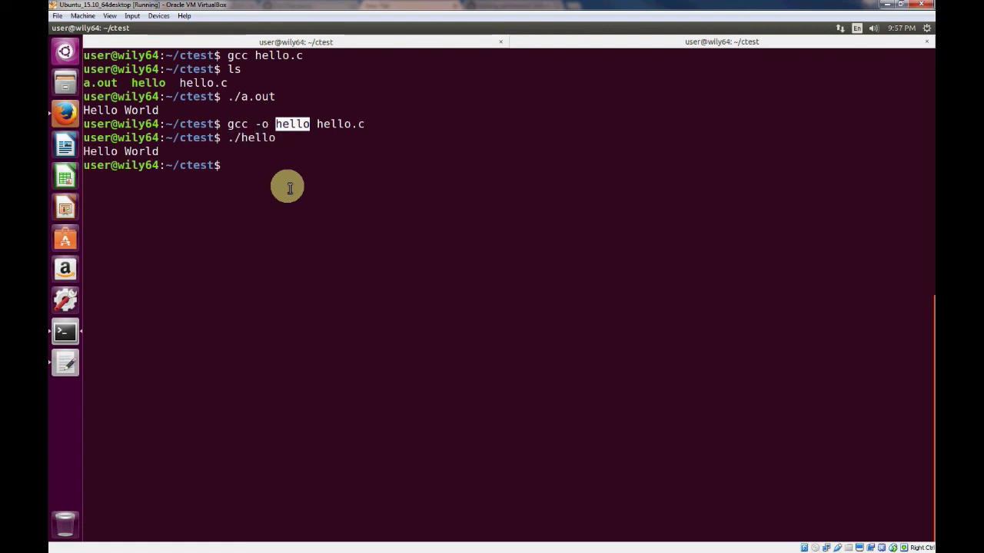